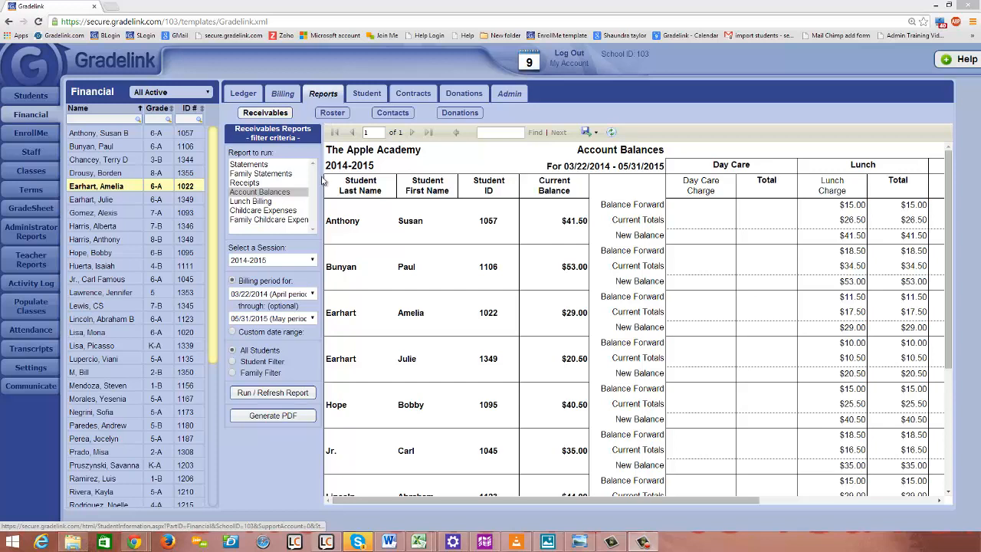
- Pick the Lunch Billing receivables report for session 2014-2015, billing 03/22/2014 to 06/30/2015
left_click(250, 200)
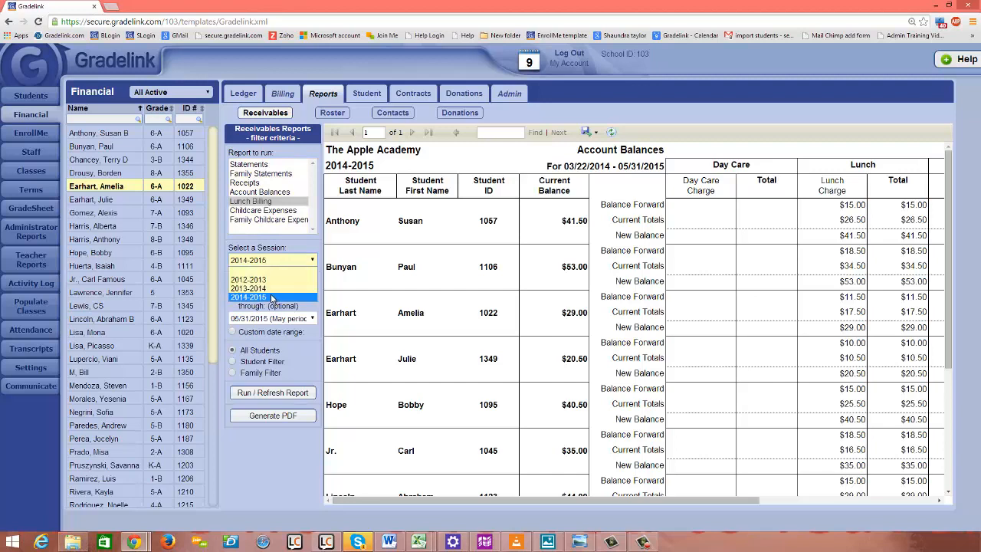
left_click(271, 297)
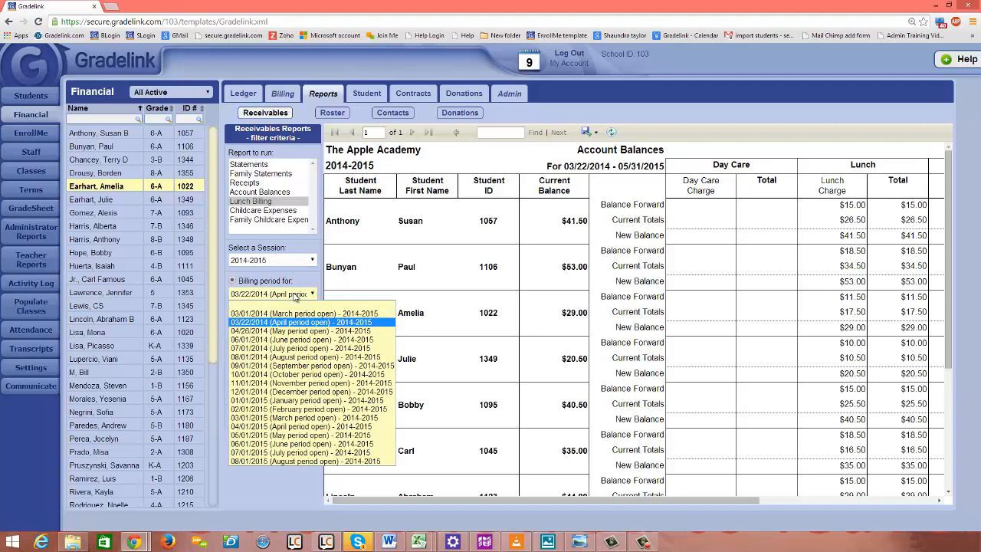
left_click(298, 321)
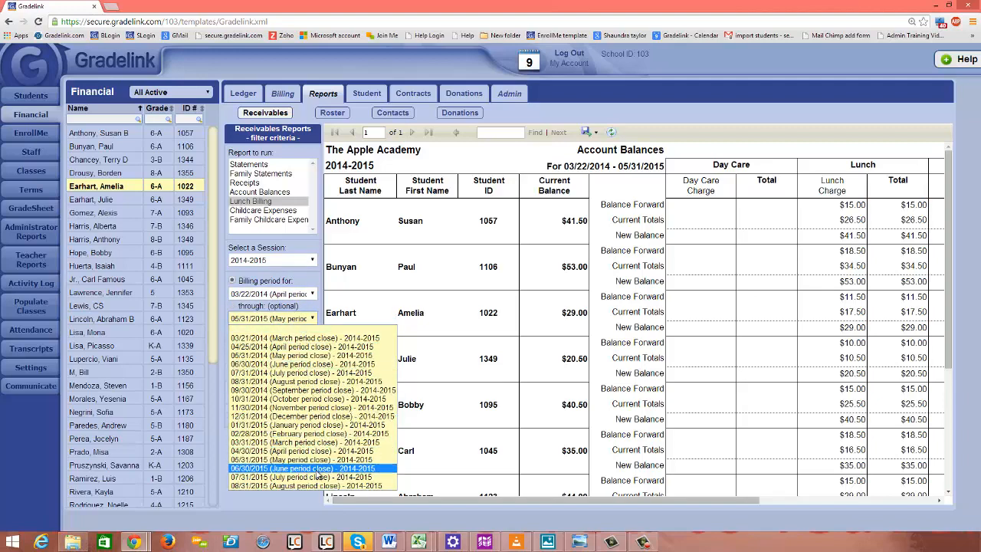
left_click(312, 467)
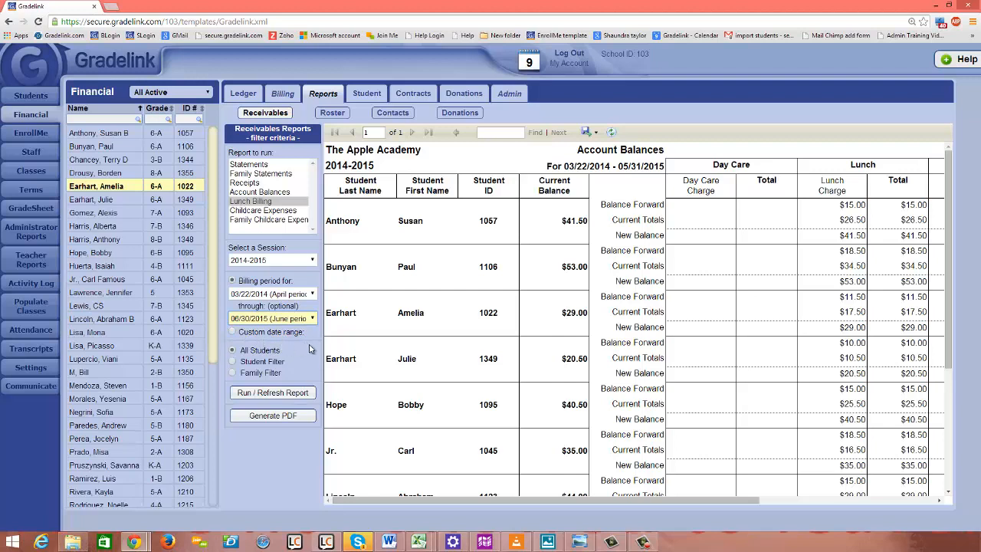
mouse_move(320, 345)
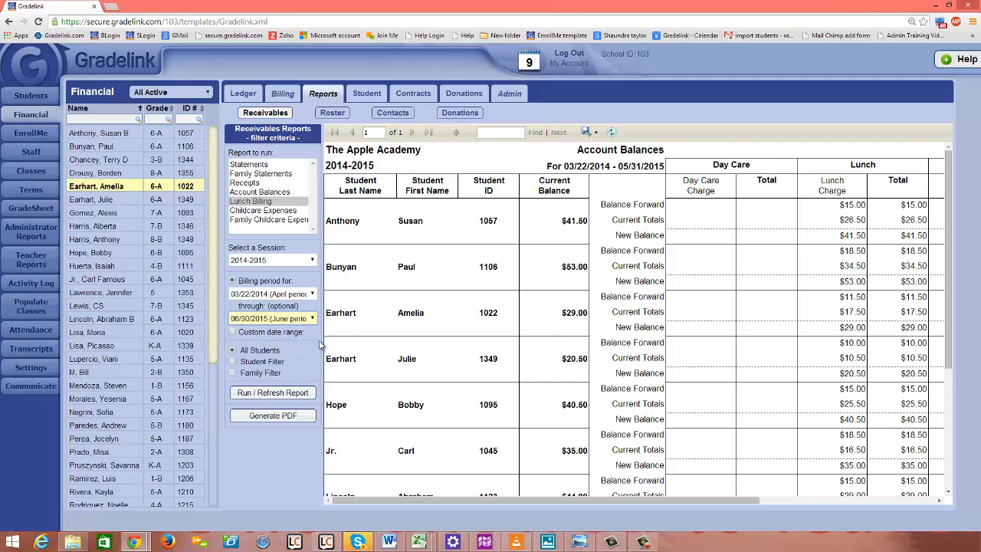
mouse_move(294, 370)
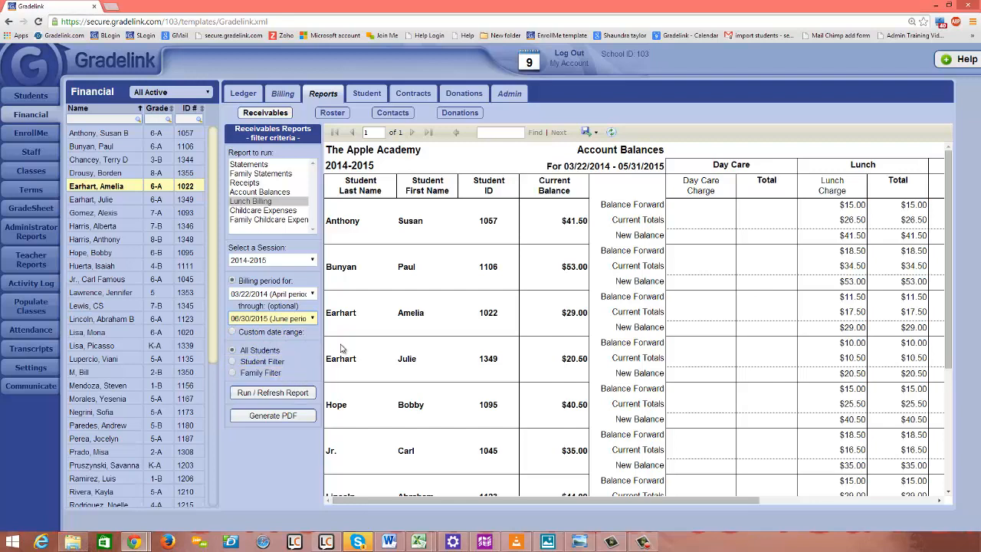
mouse_move(321, 250)
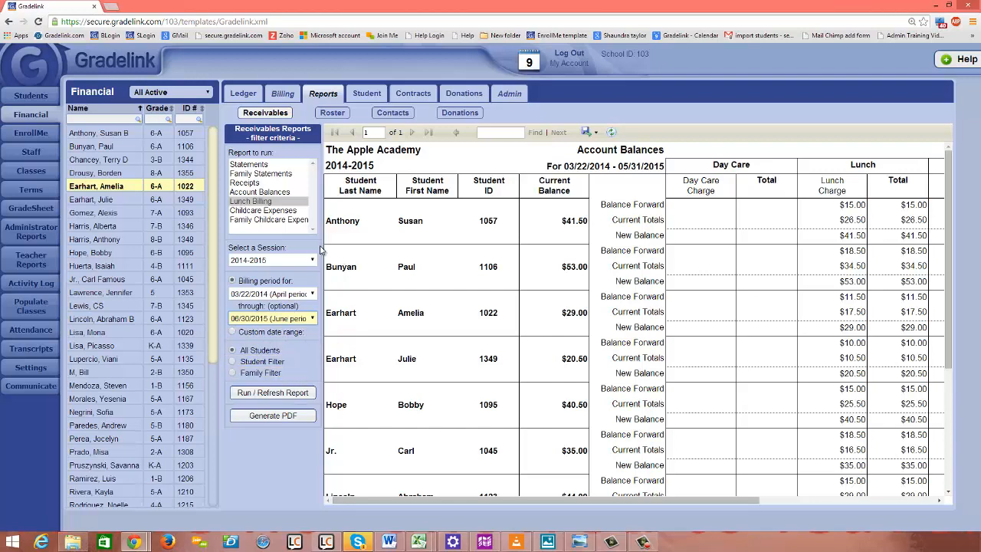
left_click(250, 201)
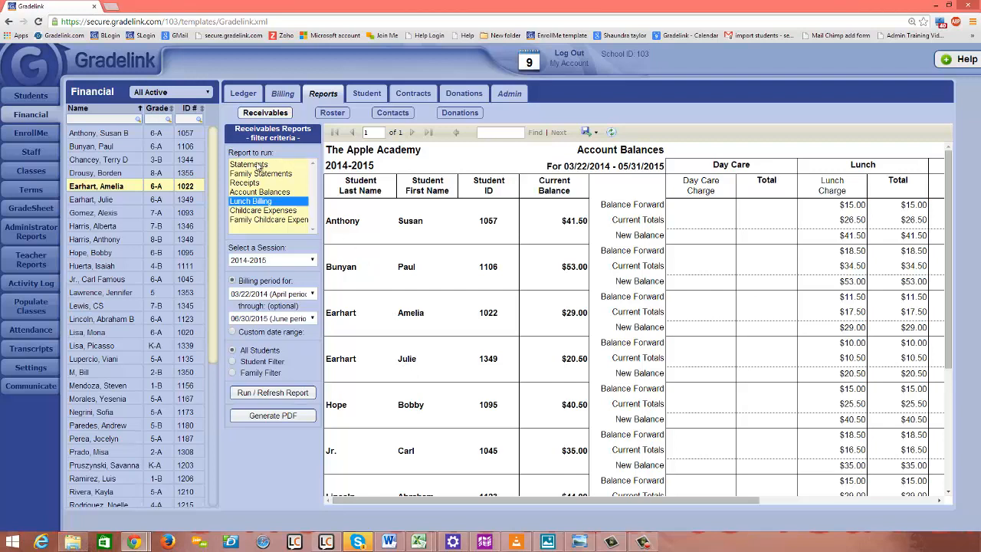
mouse_move(281, 218)
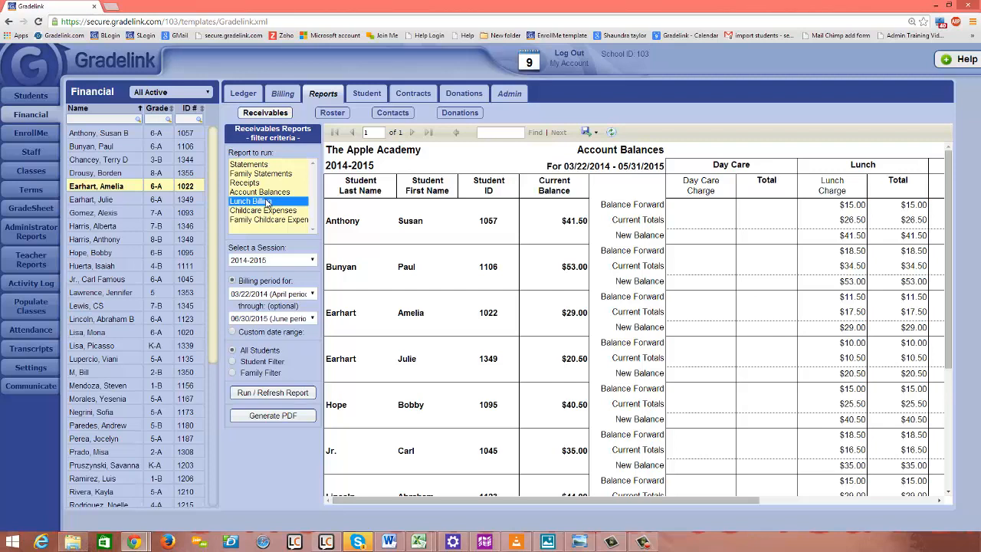
mouse_move(268, 203)
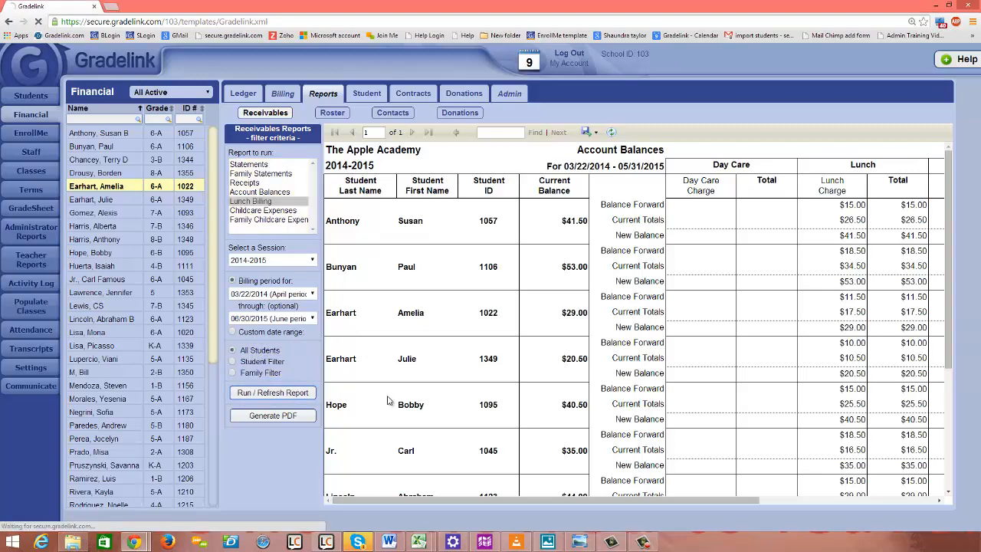
- Run the Lunch Billing report for all students and show the Excel/PDF/Word export options
left_click(250, 201)
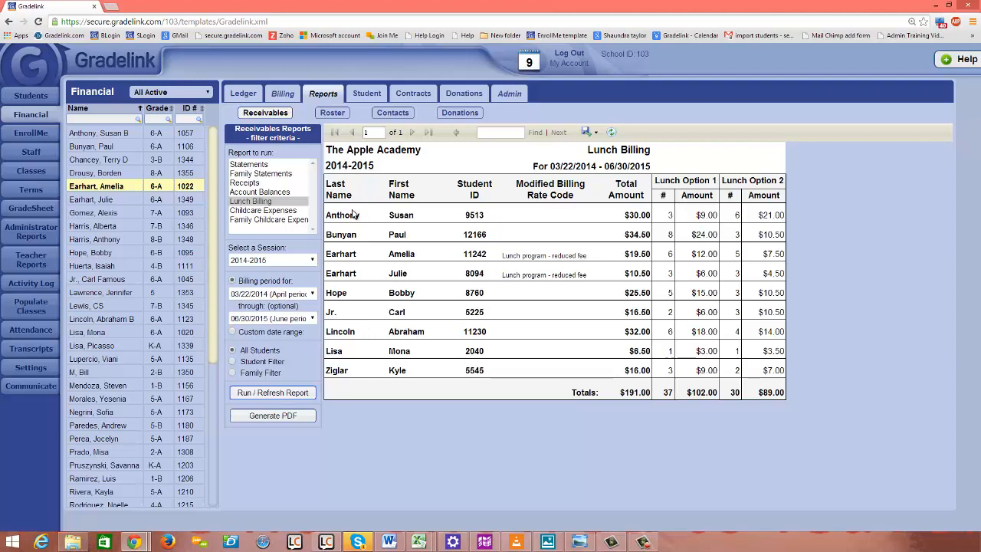
mouse_move(547, 271)
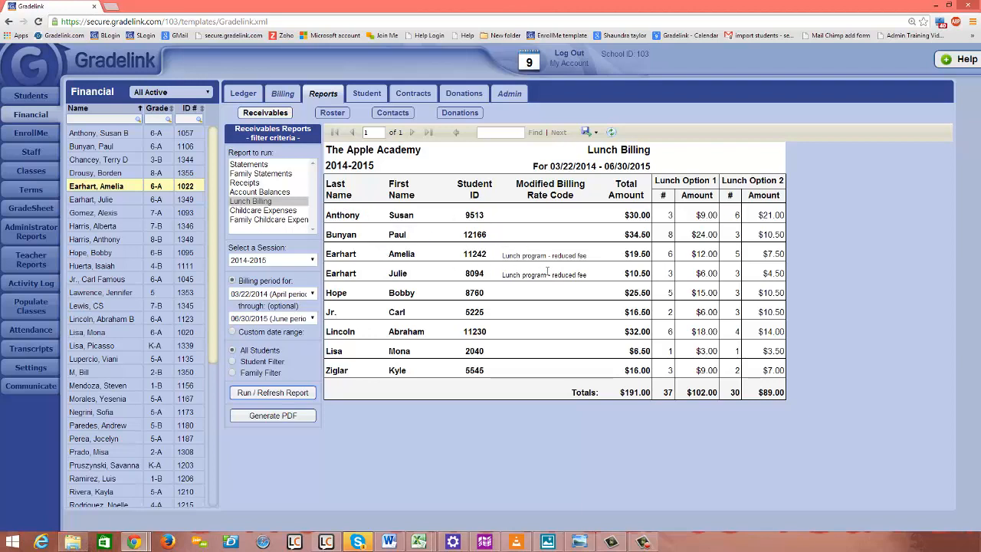
mouse_move(589, 264)
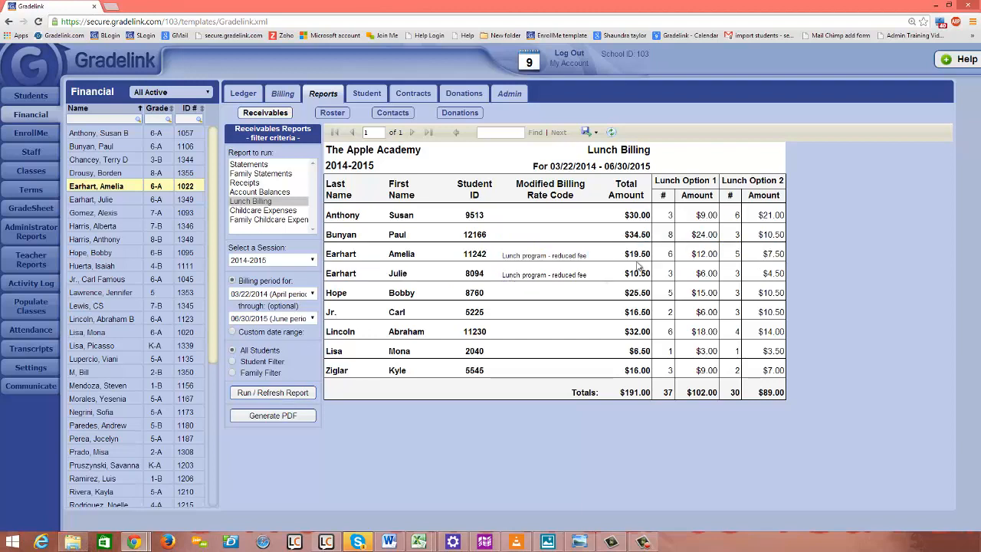
mouse_move(594, 232)
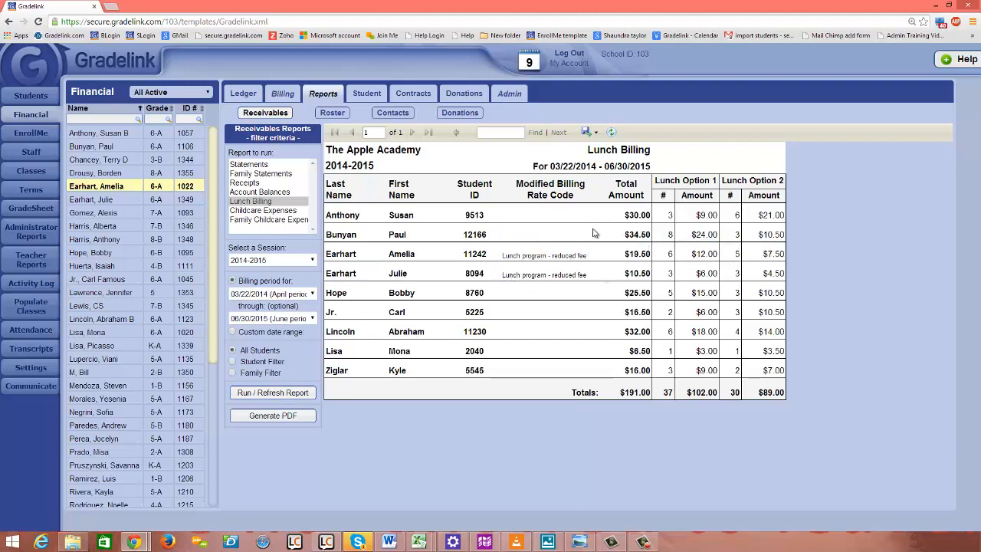
mouse_move(685, 204)
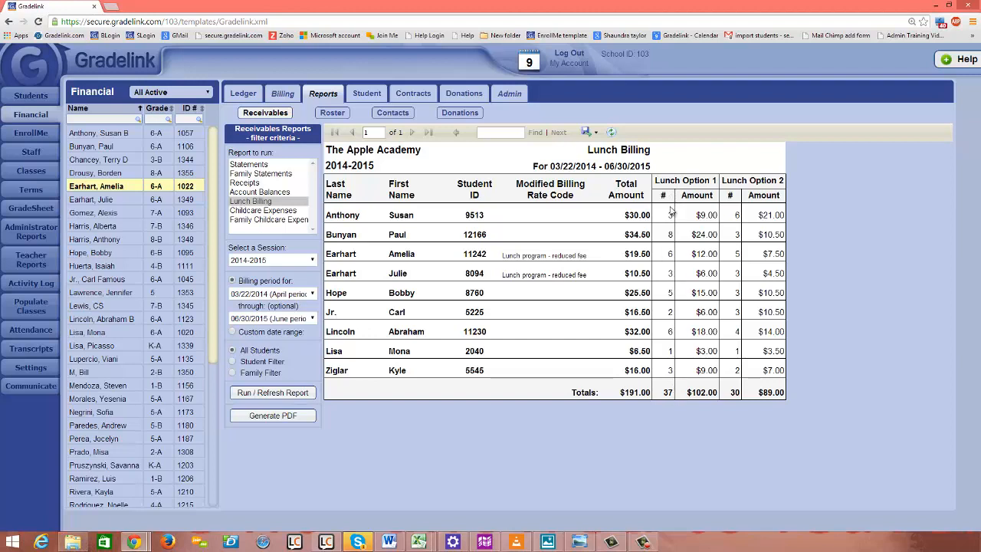
mouse_move(672, 367)
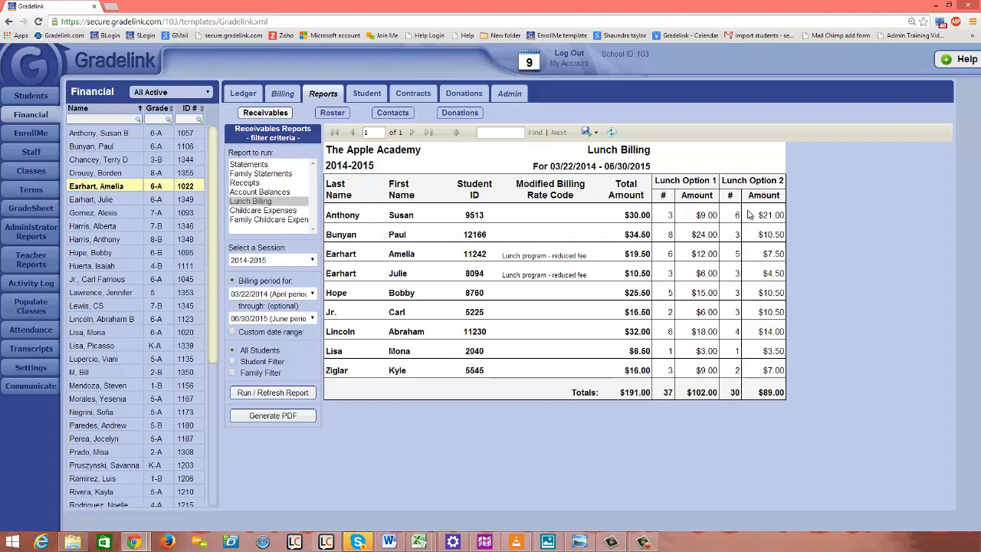
mouse_move(795, 224)
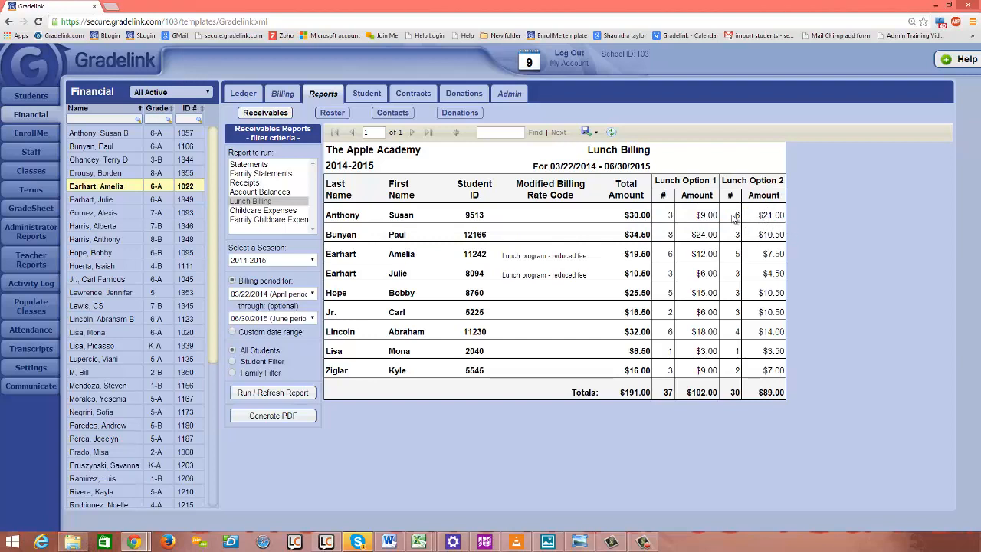
mouse_move(730, 221)
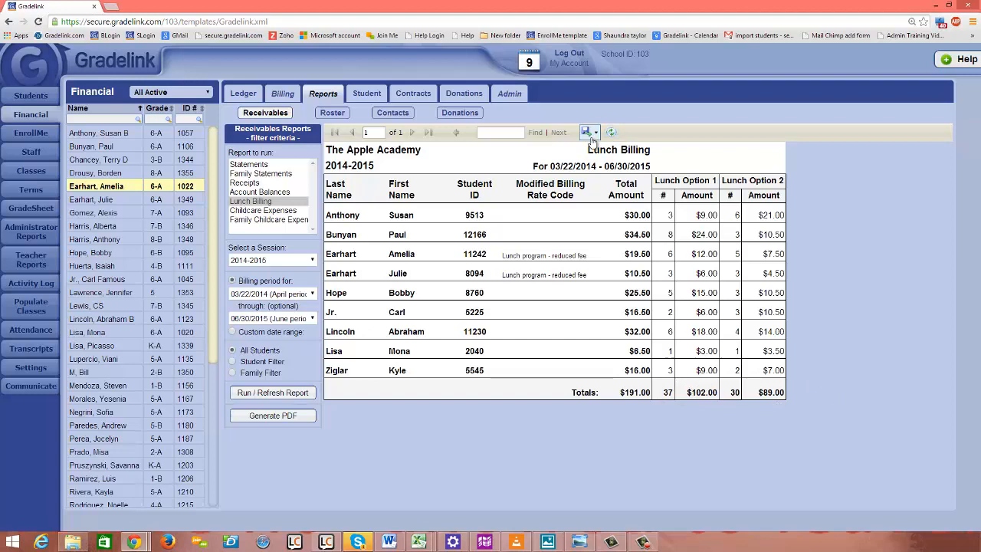
left_click(586, 132)
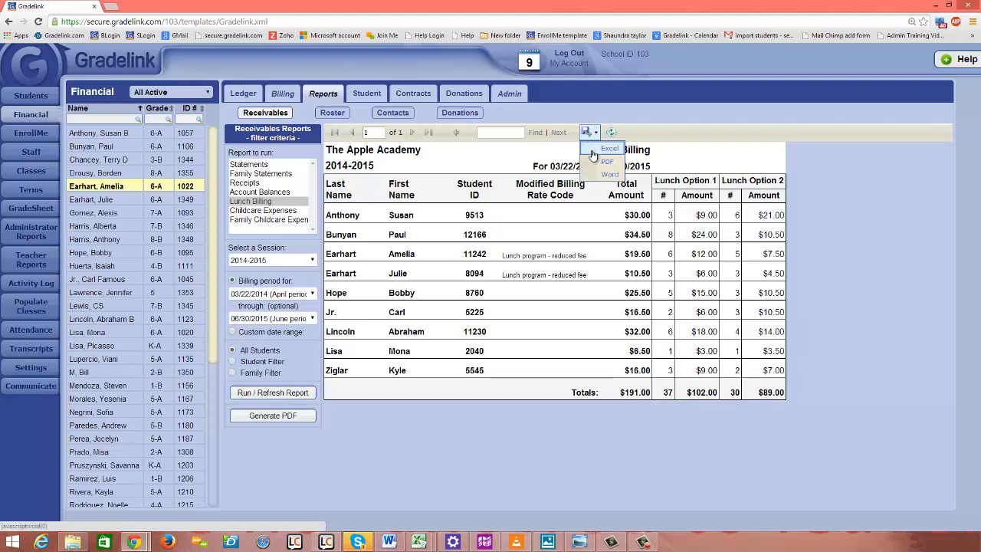